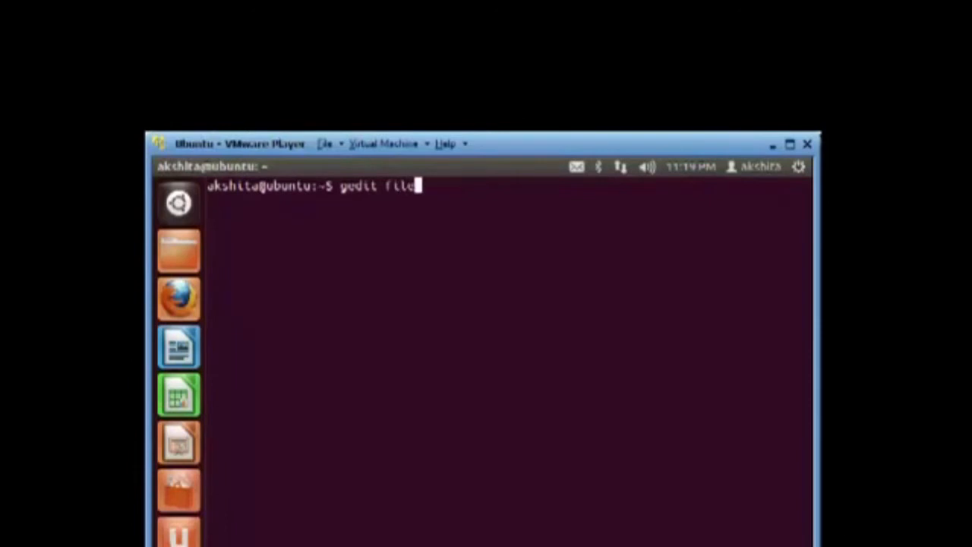
Run gedit file3.sh to create the empty script in the editor.
type("3.sh")
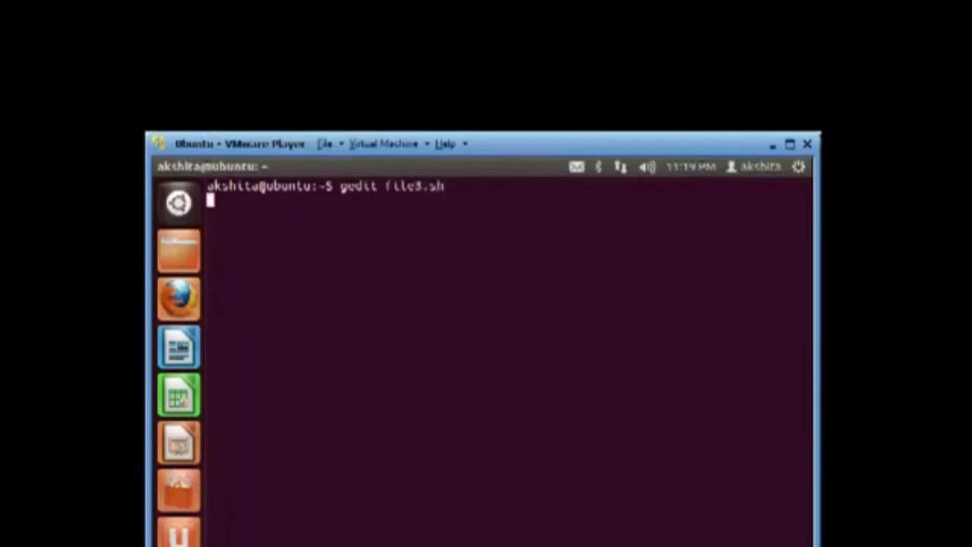
key("Return")
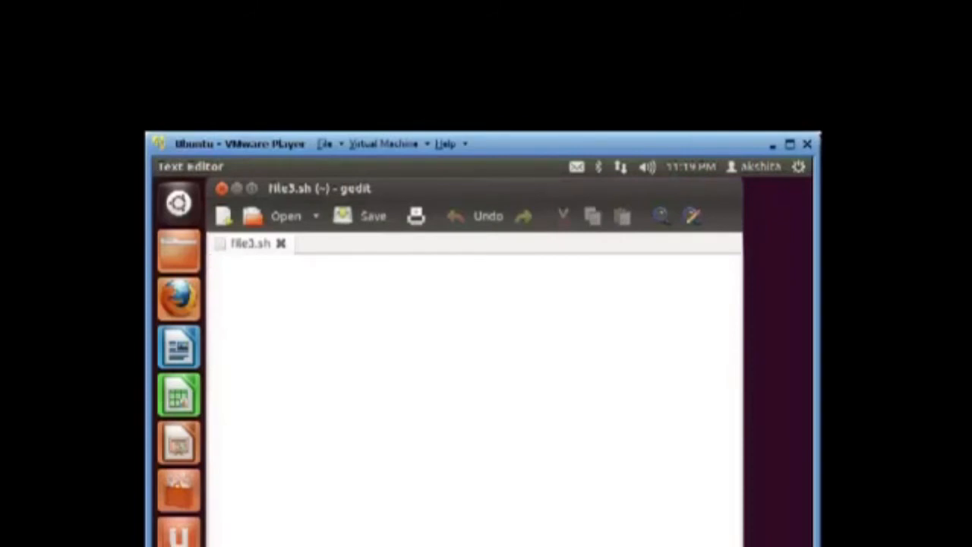
Write #!/bin/bash on the first line and ls -l below it in file3.sh.
left_click(213, 261)
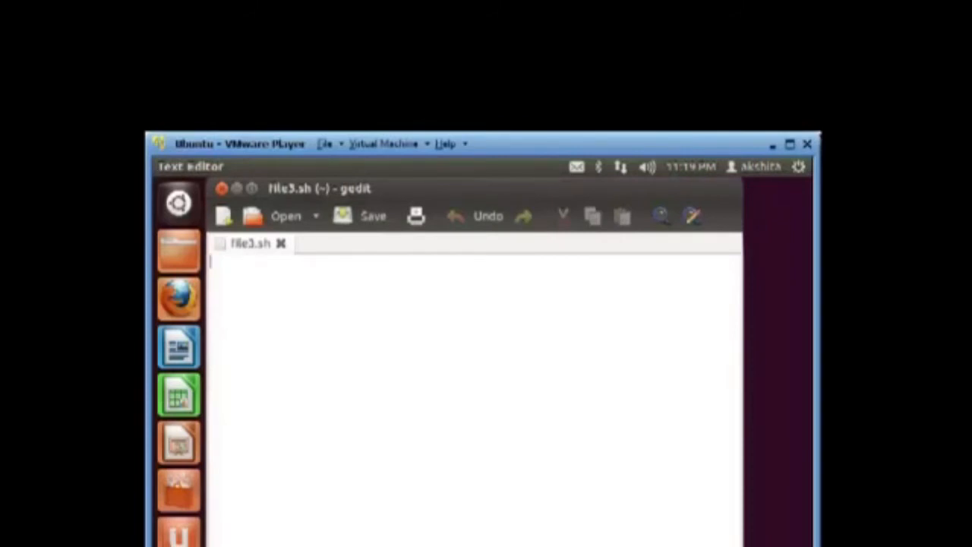
type("#!/bi")
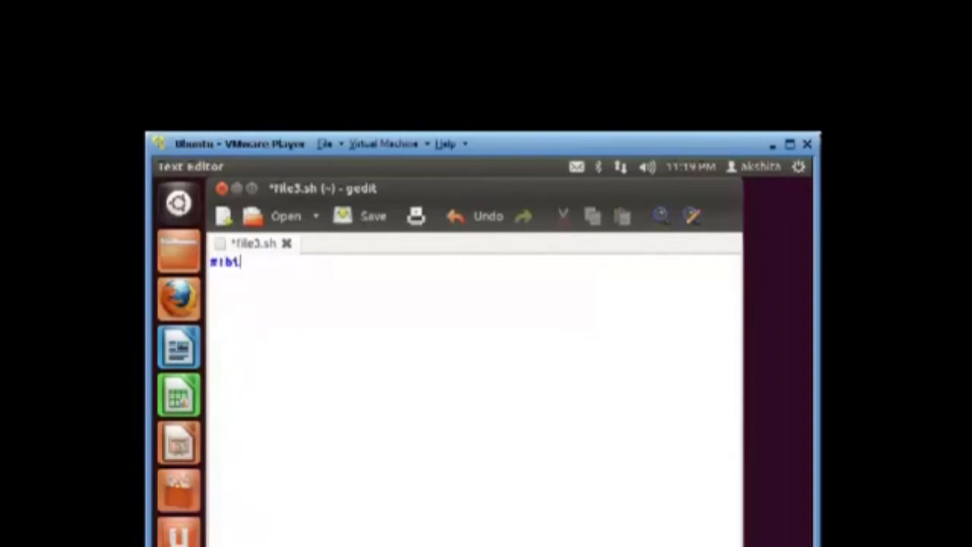
type("n/")
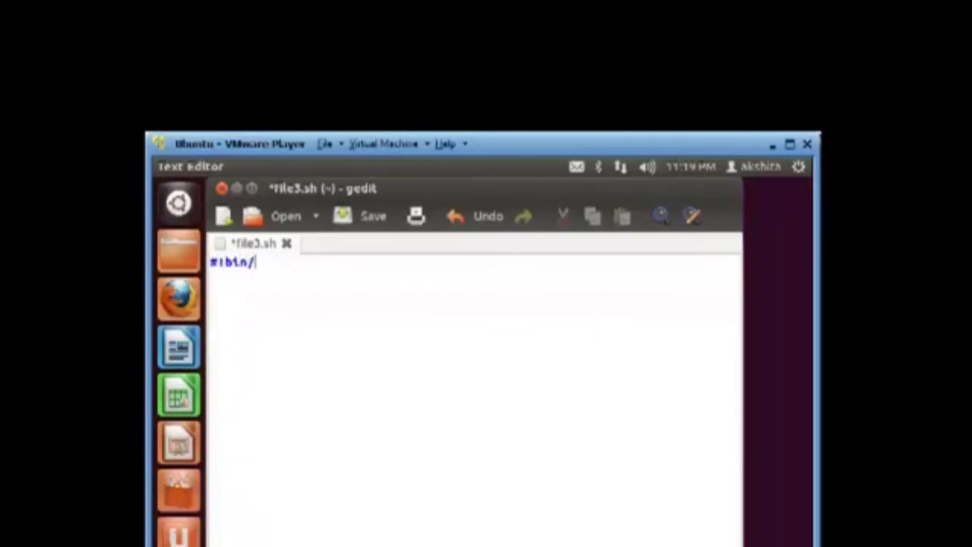
type("bas")
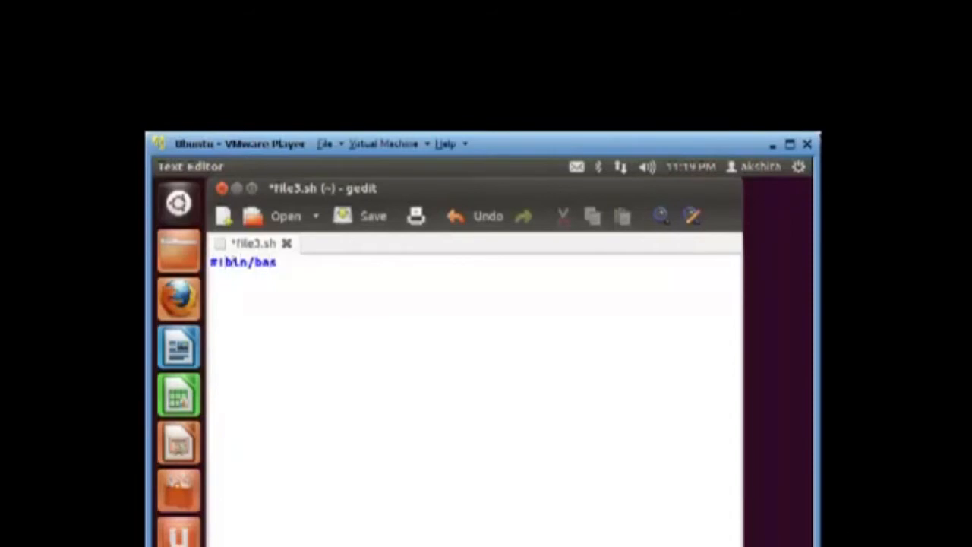
type("/")
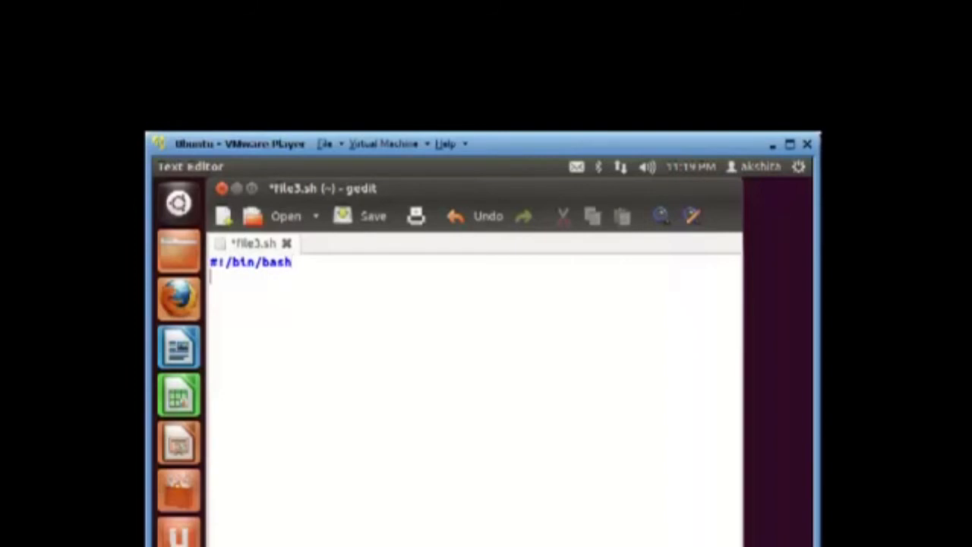
type("ls")
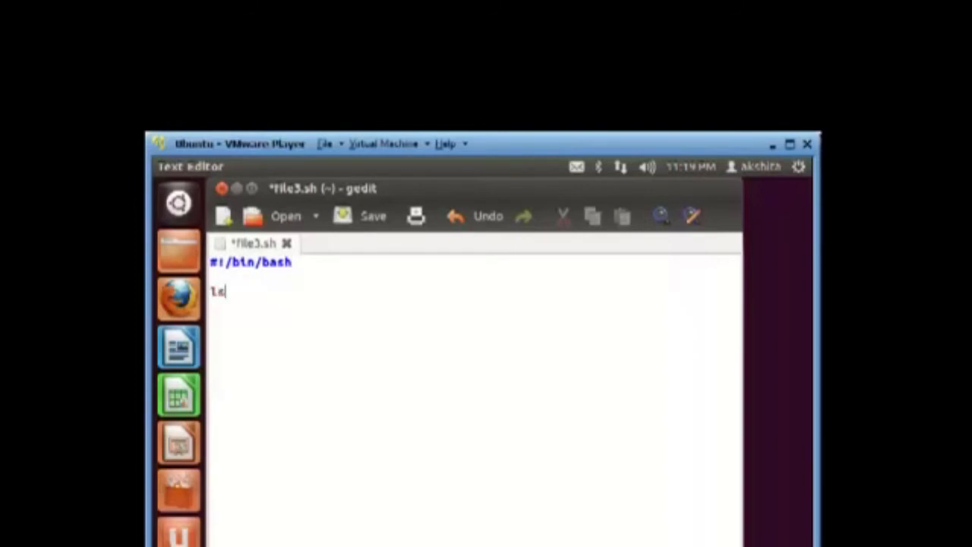
type("-l")
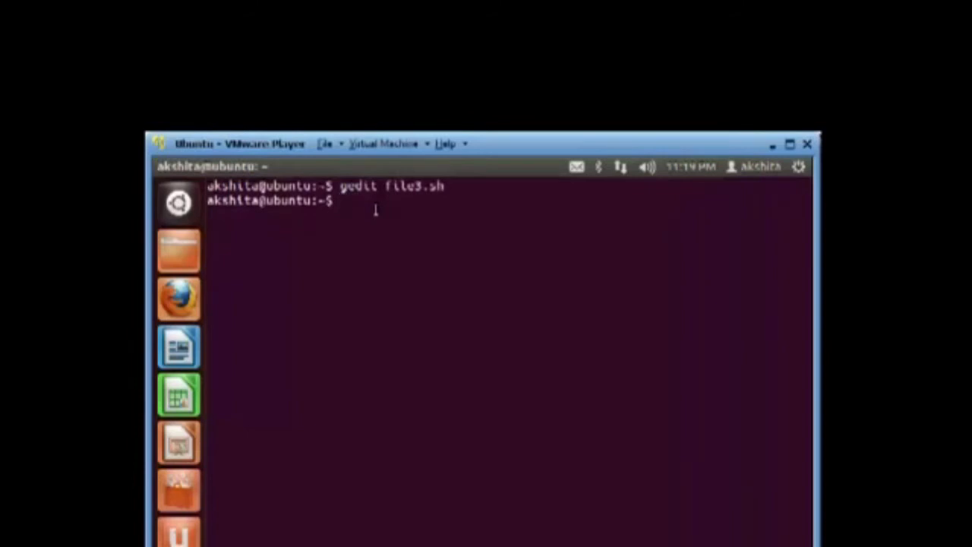
Run chmod +x file3.sh to make the script executable.
type("chmod +x file")
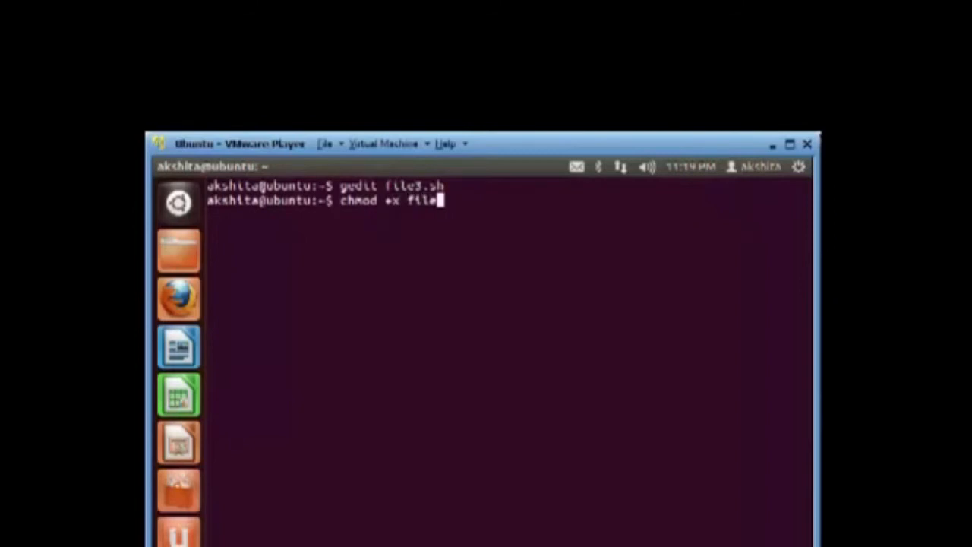
type("3.sh")
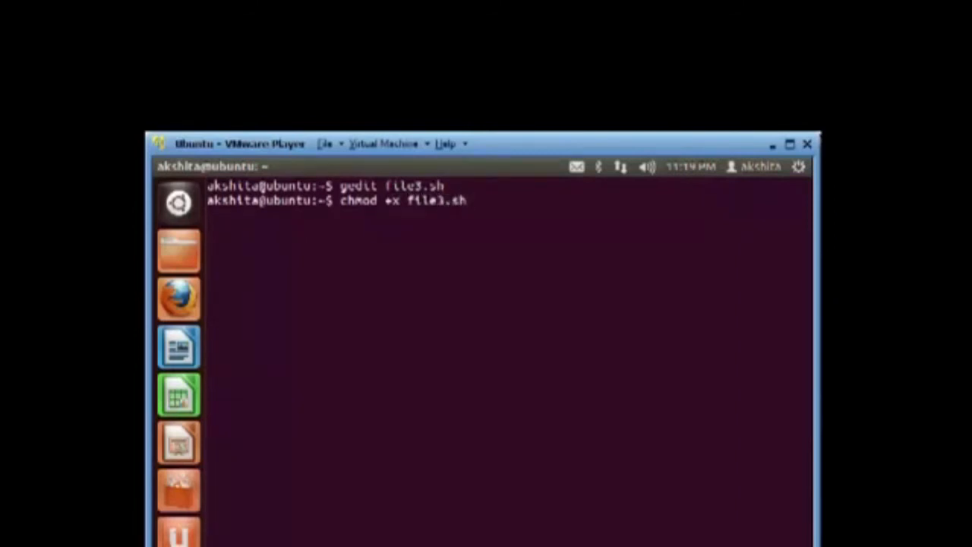
type("chmod +x file3.sh")
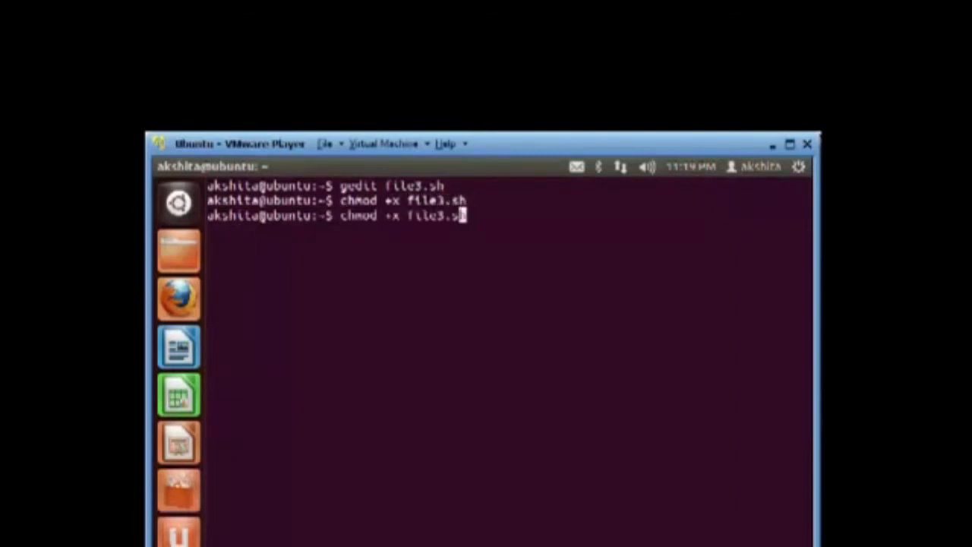